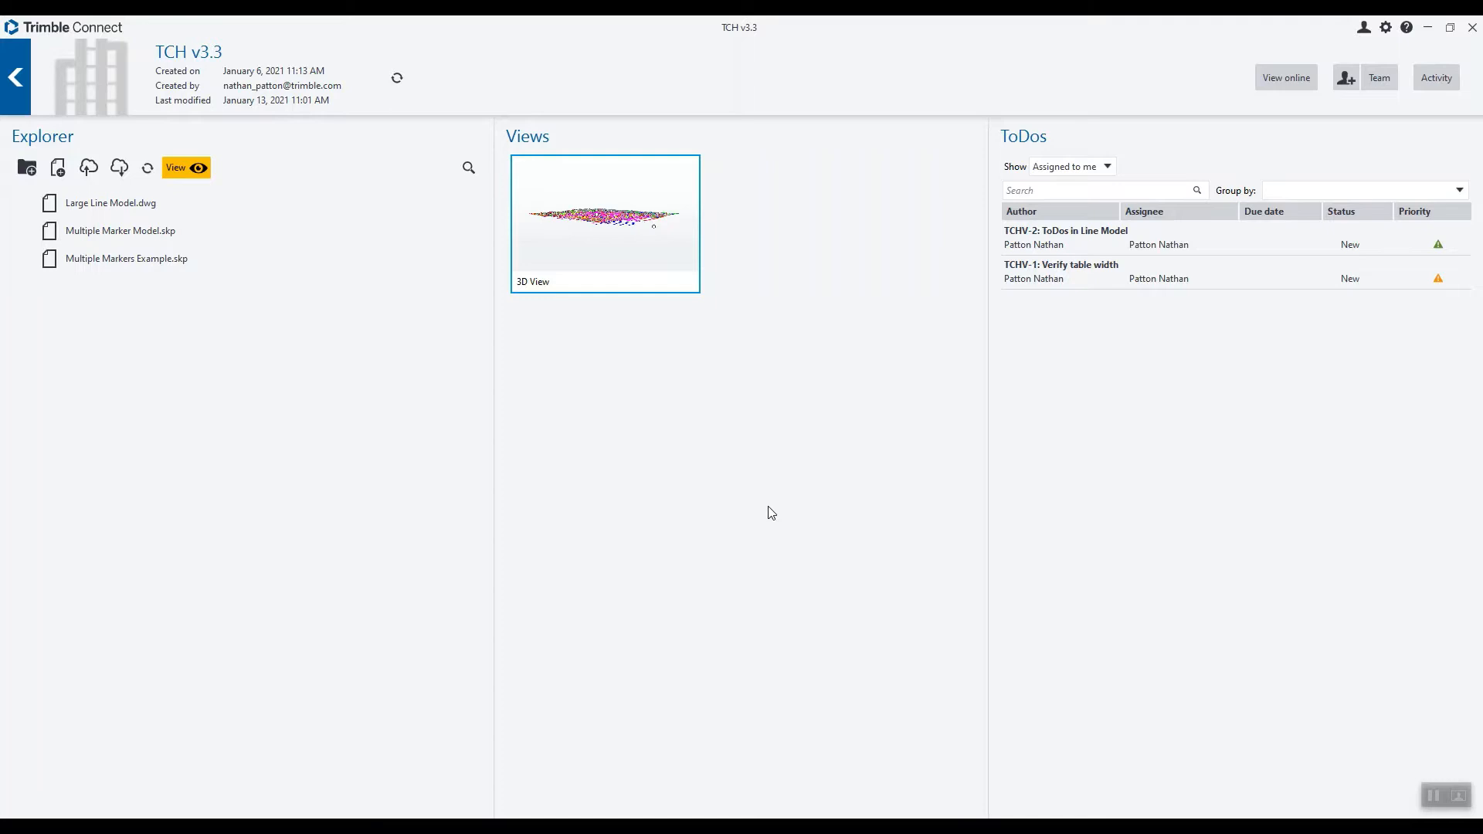
mouse_move(776, 507)
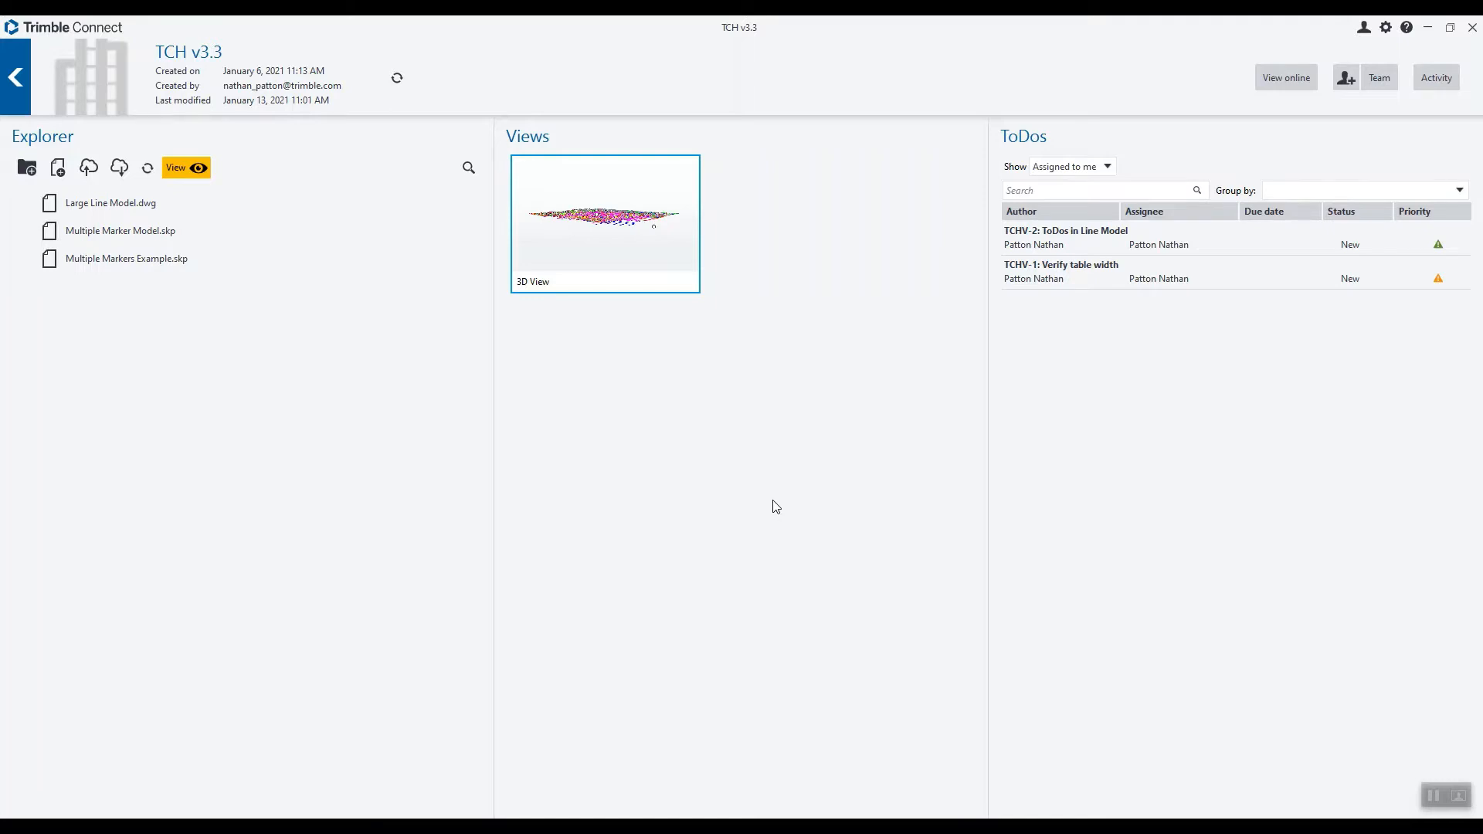
mouse_move(667, 489)
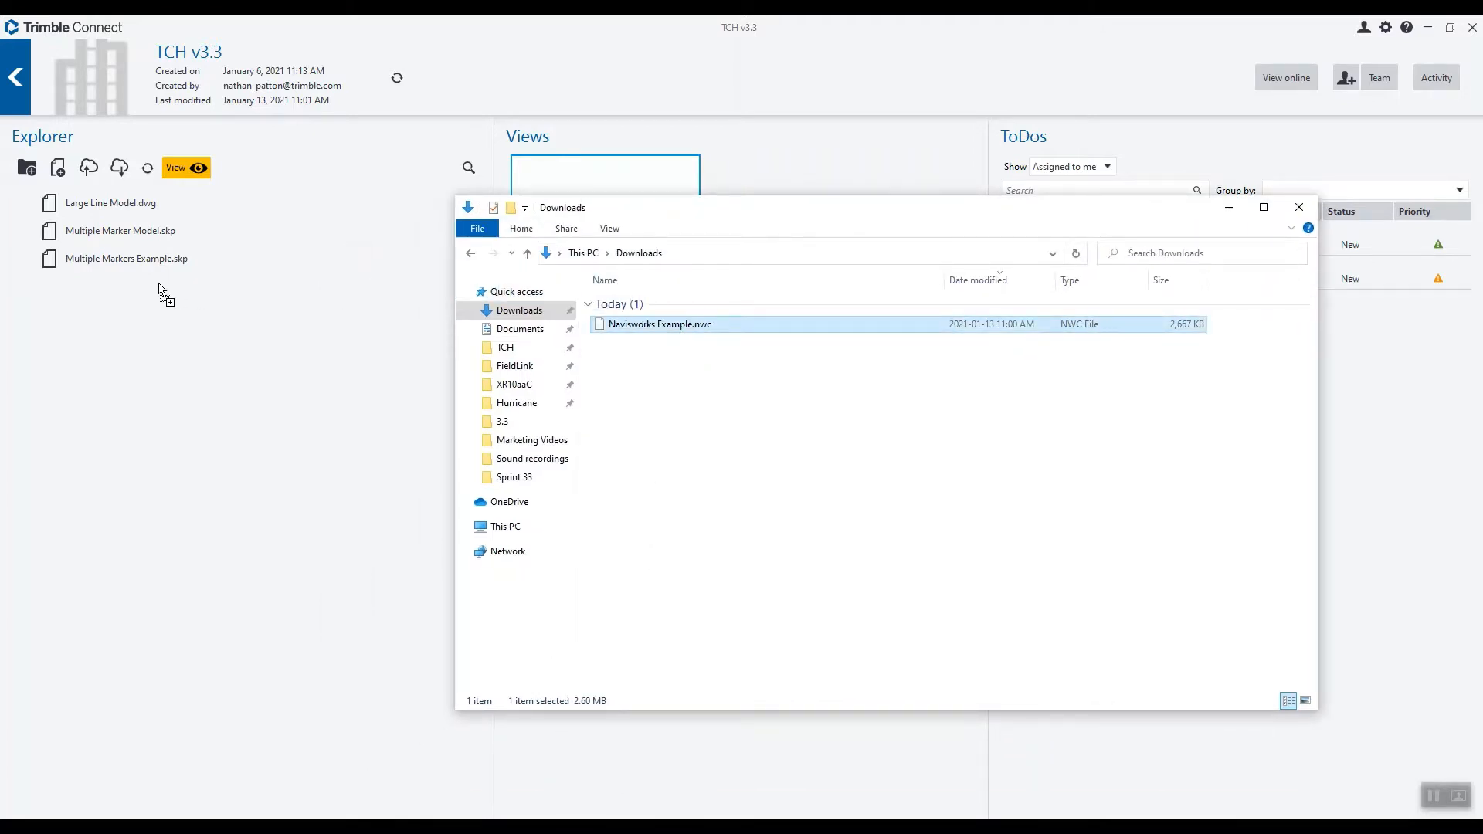
- Drag Navisworks Example.nwc from Downloads into the project's Explorer file list
drag(658, 324, 116, 286)
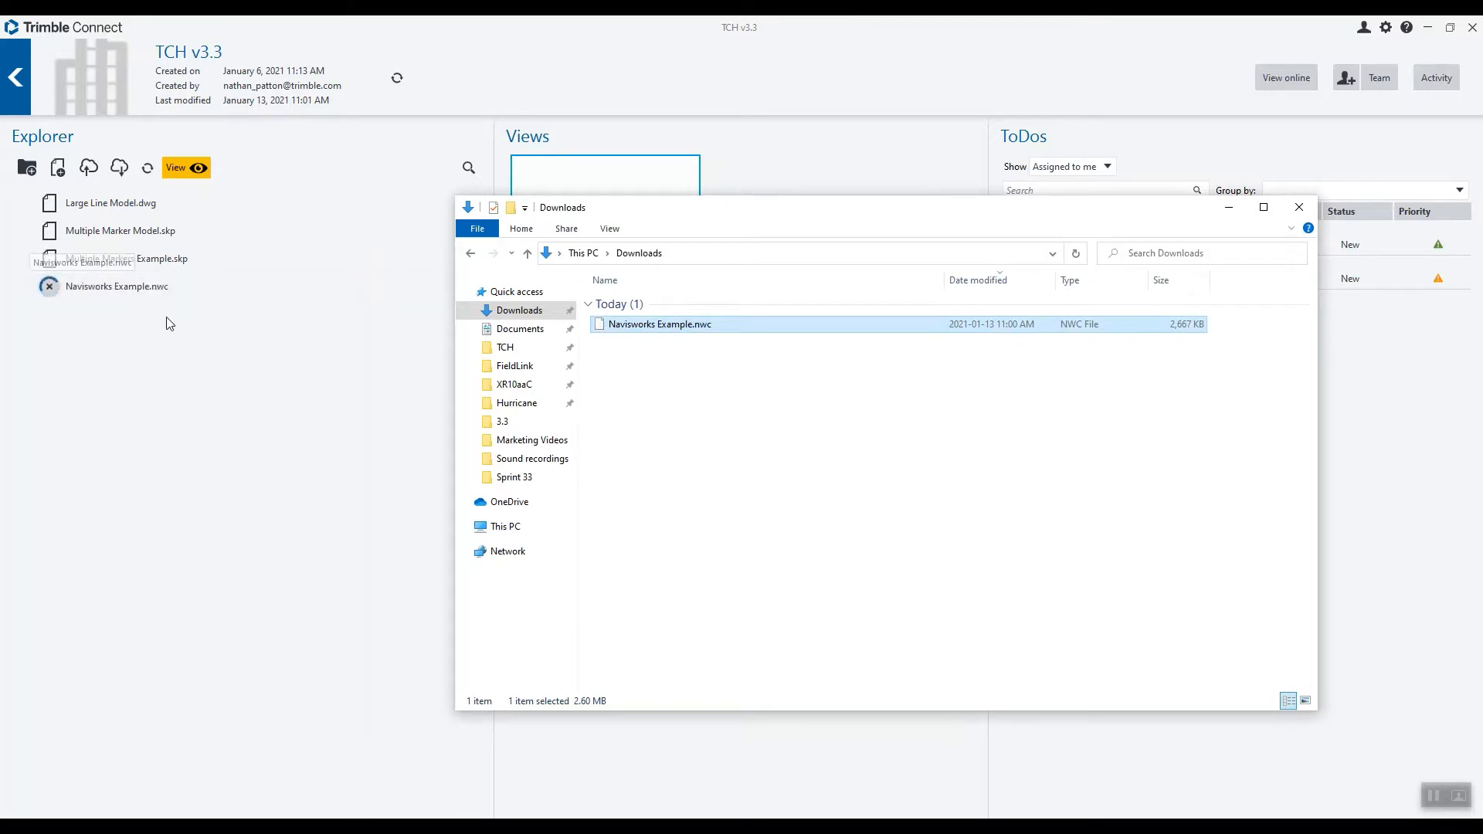
click(1299, 207)
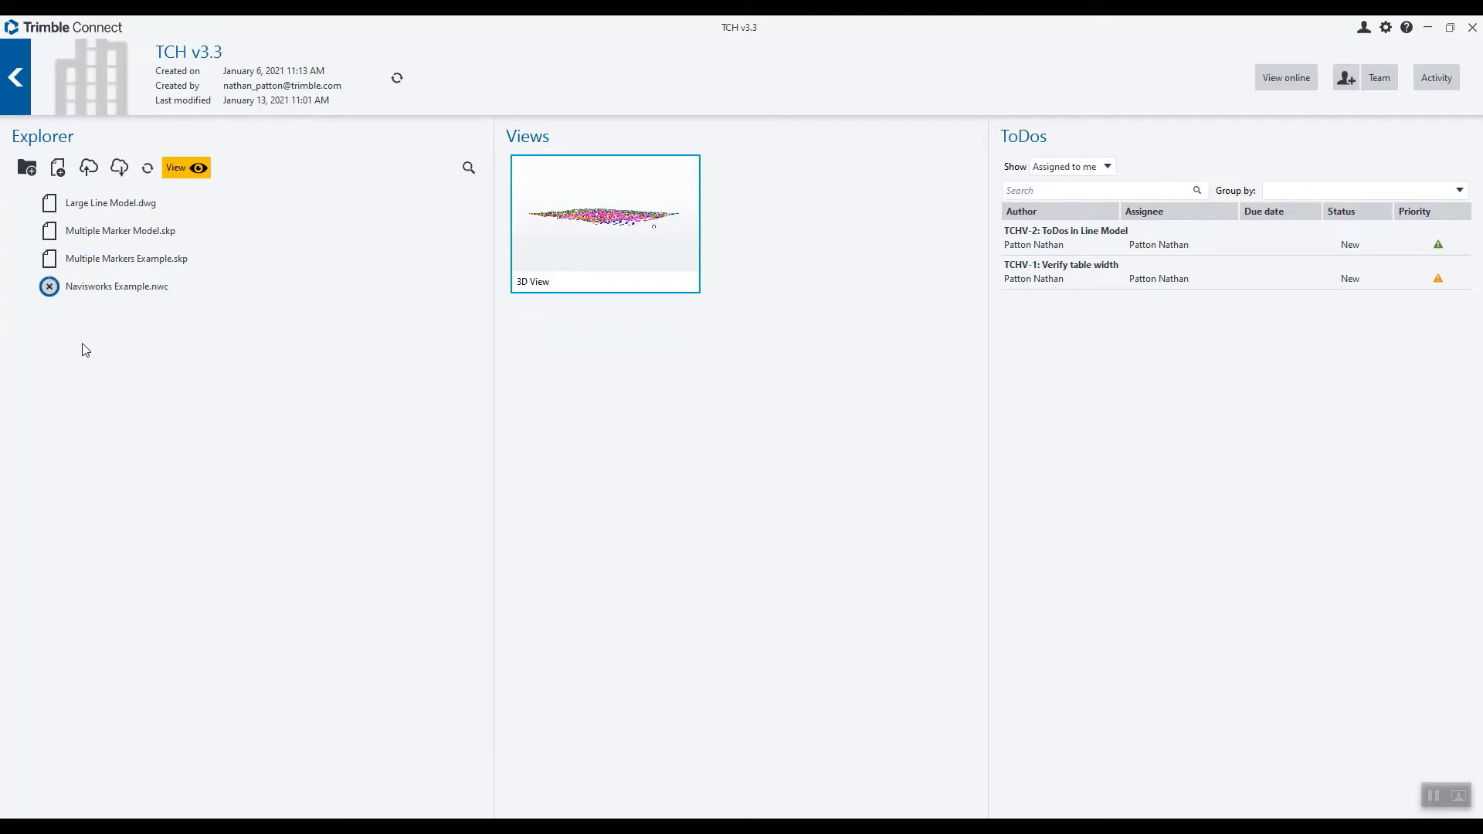
mouse_move(116, 295)
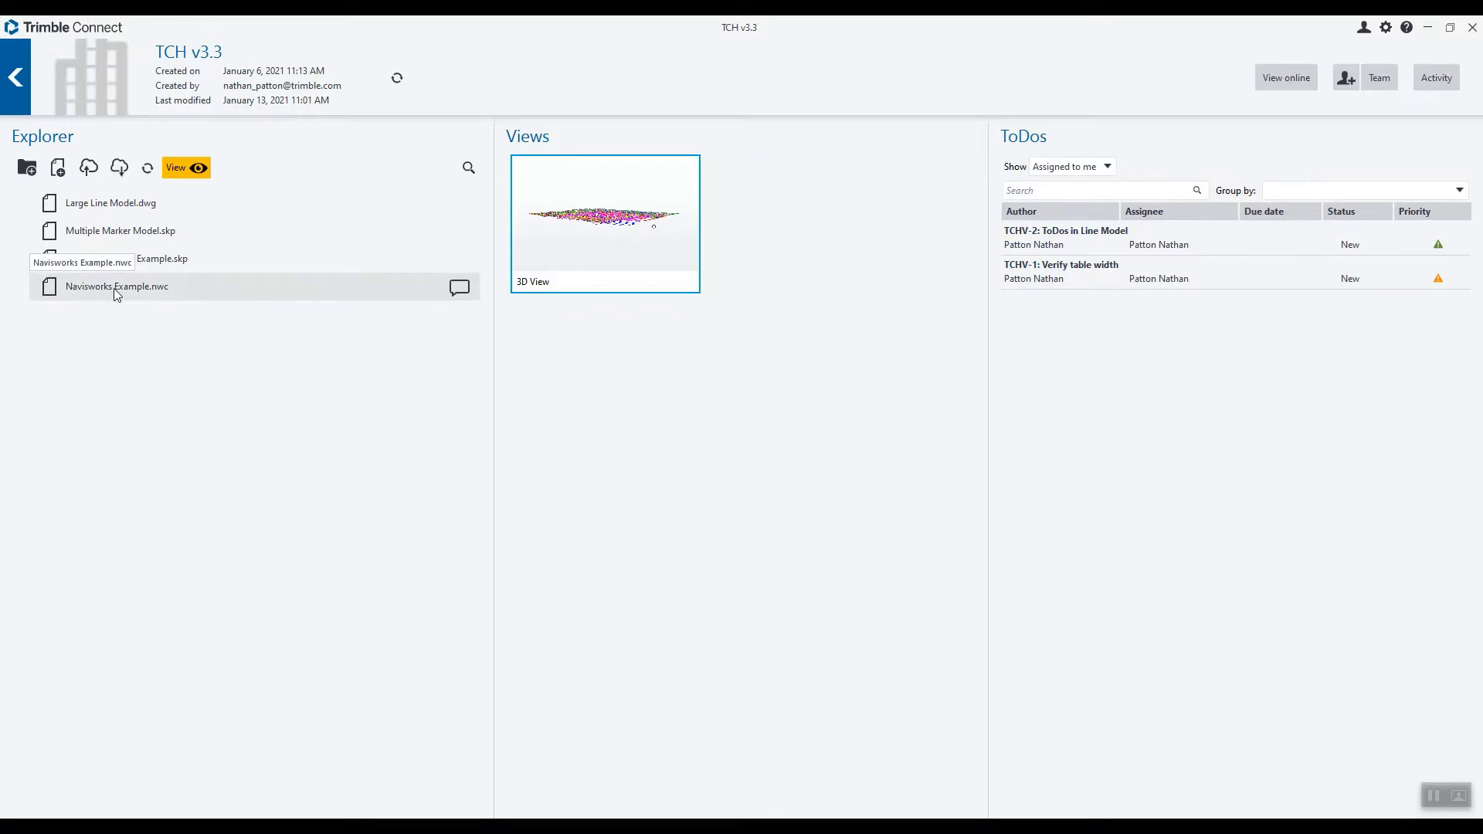
- Select the uploaded Navisworks Example.nwc in the project file list
click(116, 286)
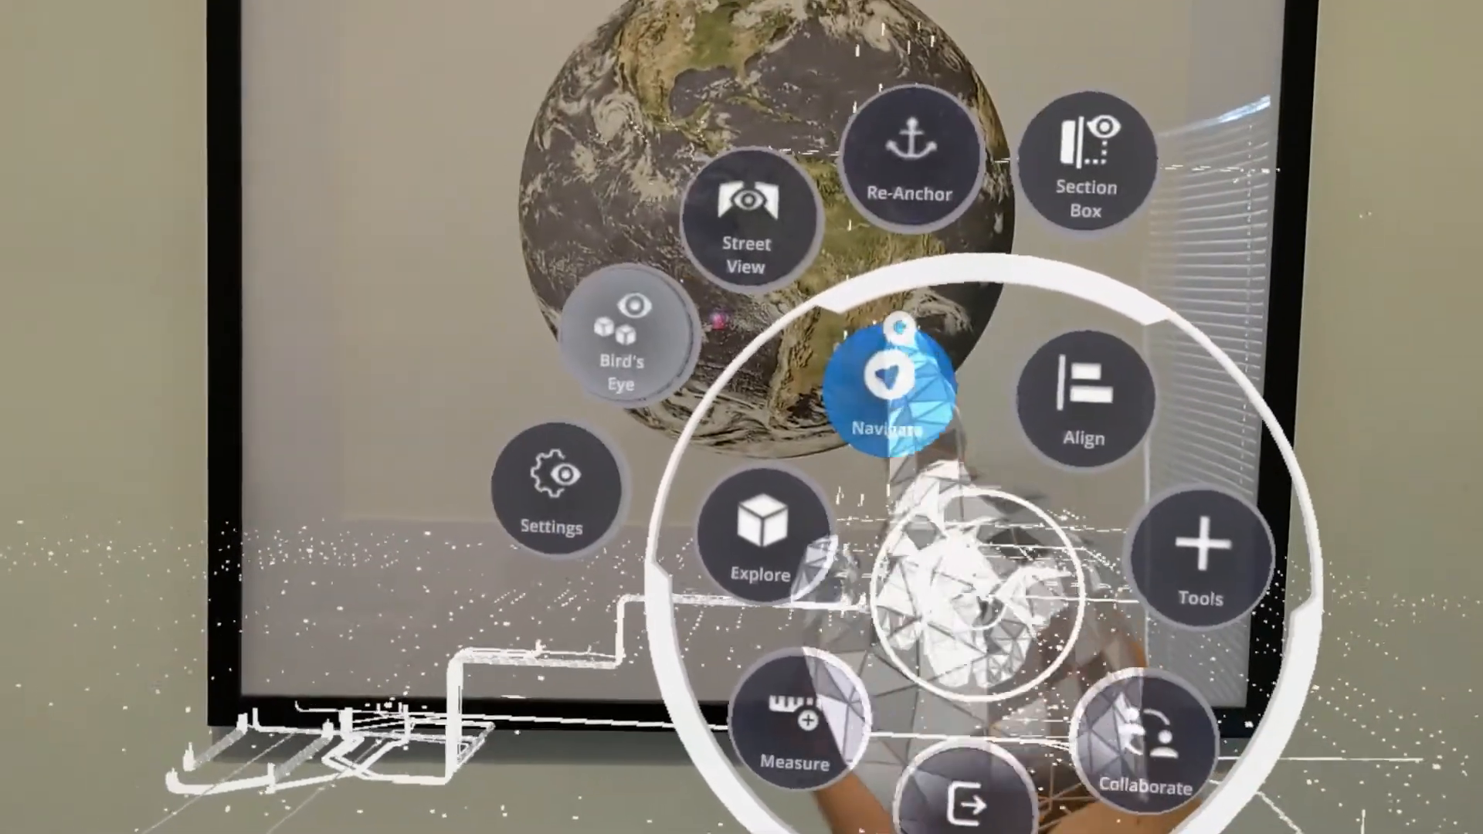
- Choose Street View from the HoloLens hand menu to begin placing a viewpoint
click(747, 209)
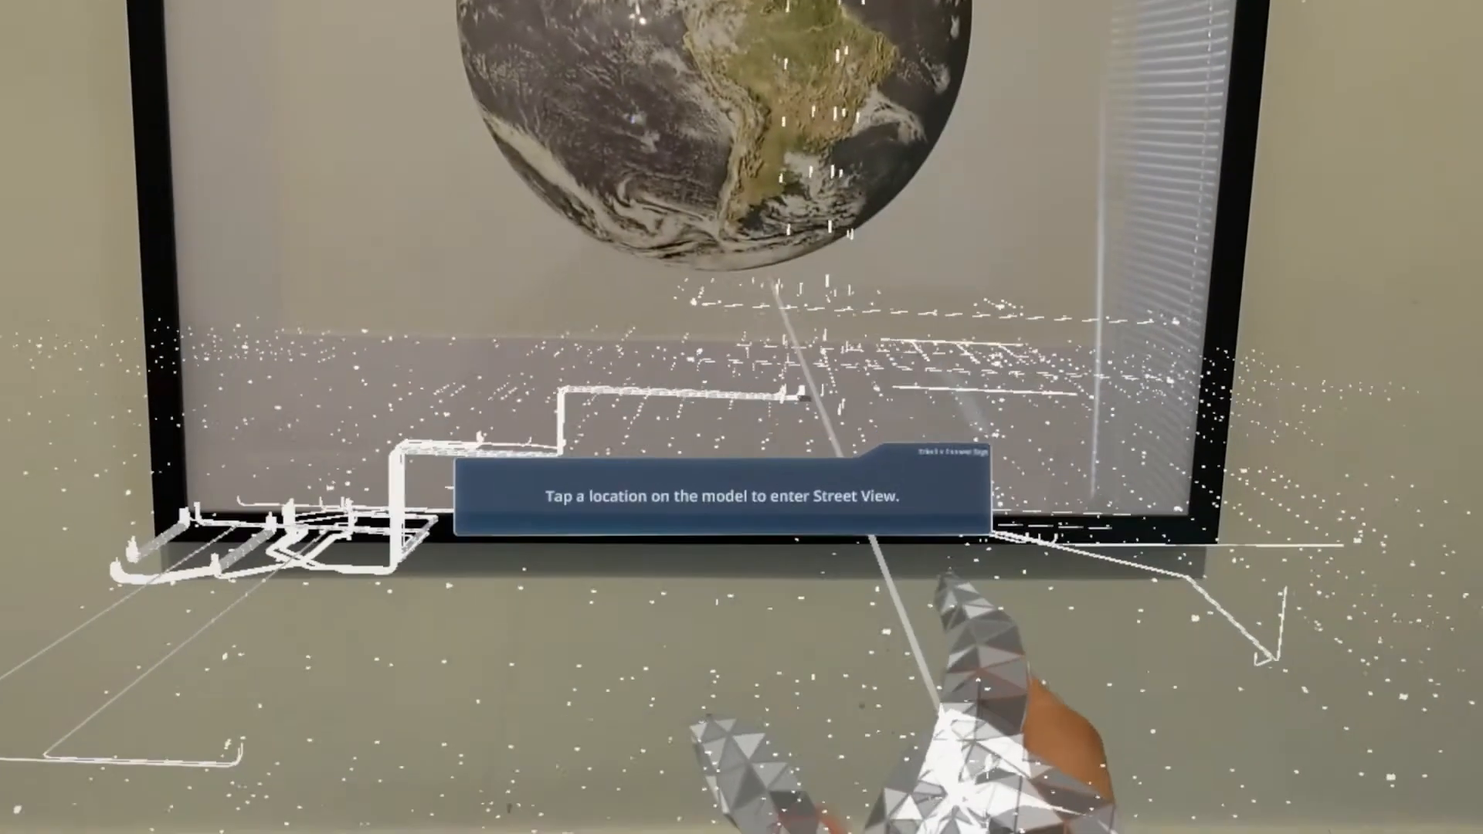